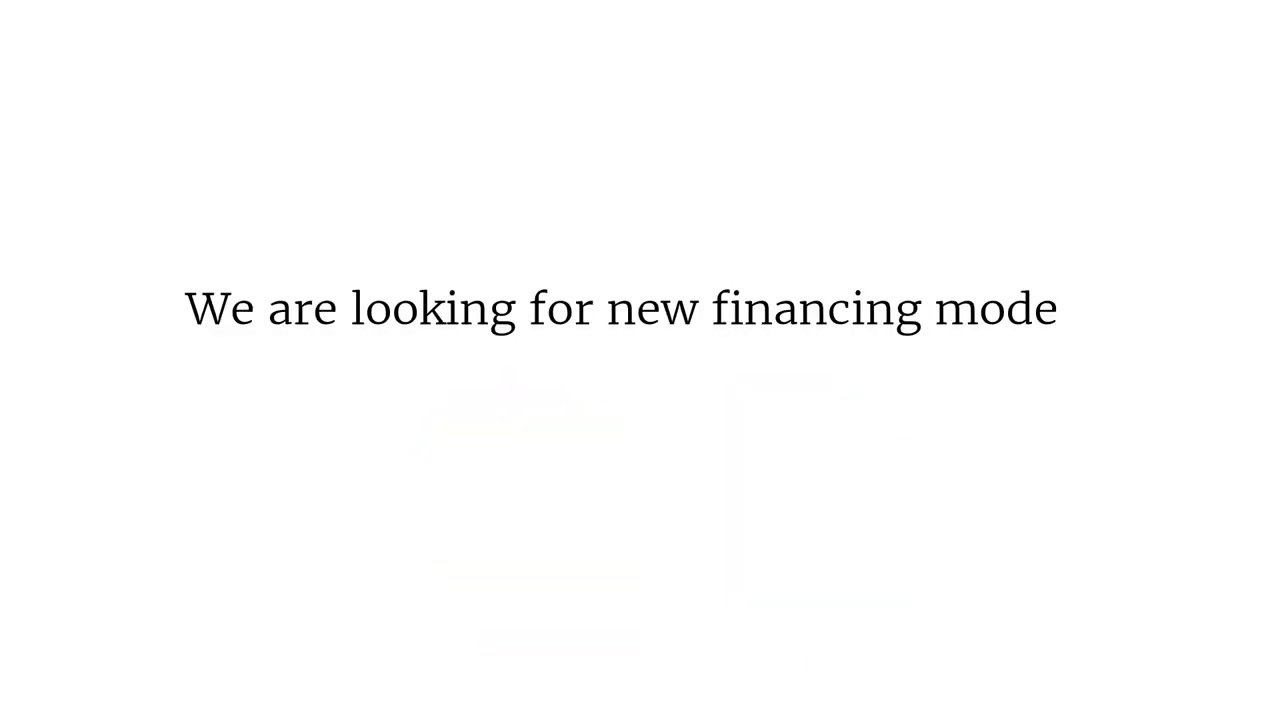
pyautogui.write('ls to help us reach more peo')
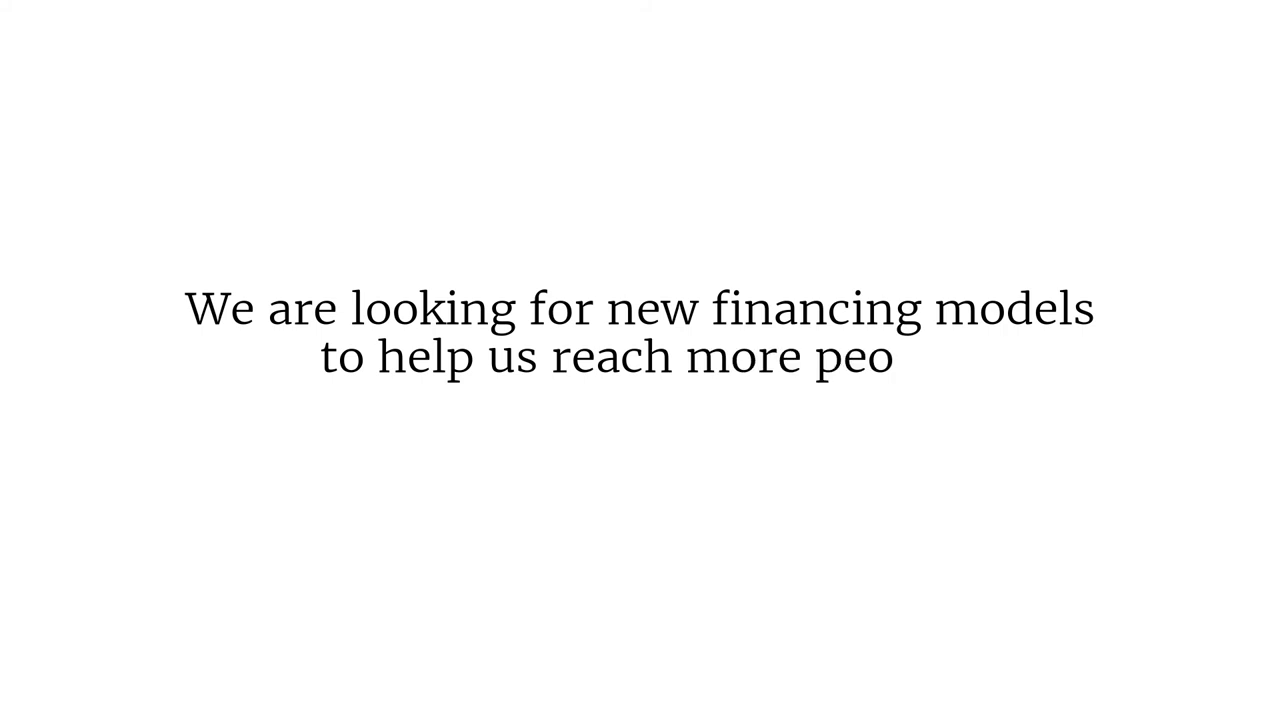